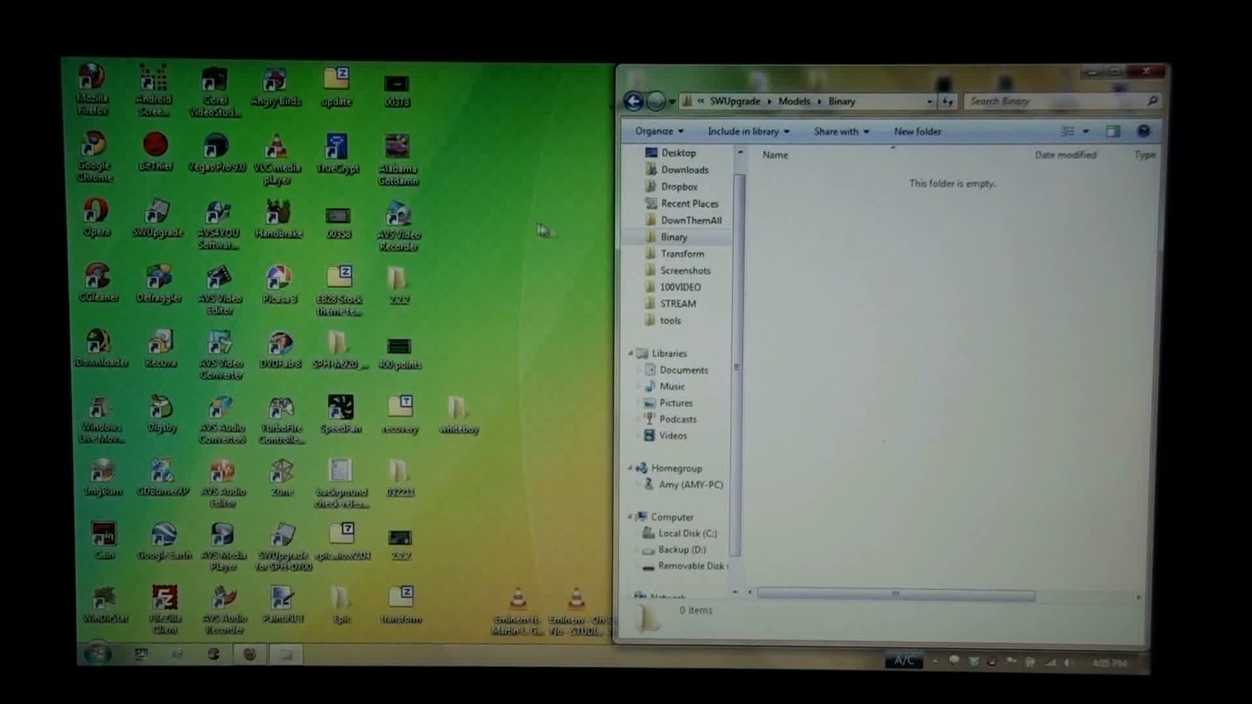
Close the empty SWUpgrade > Models > Binary folder window, leaving the desktop showing.
{"action": "left_click", "coordinate": [399, 415]}
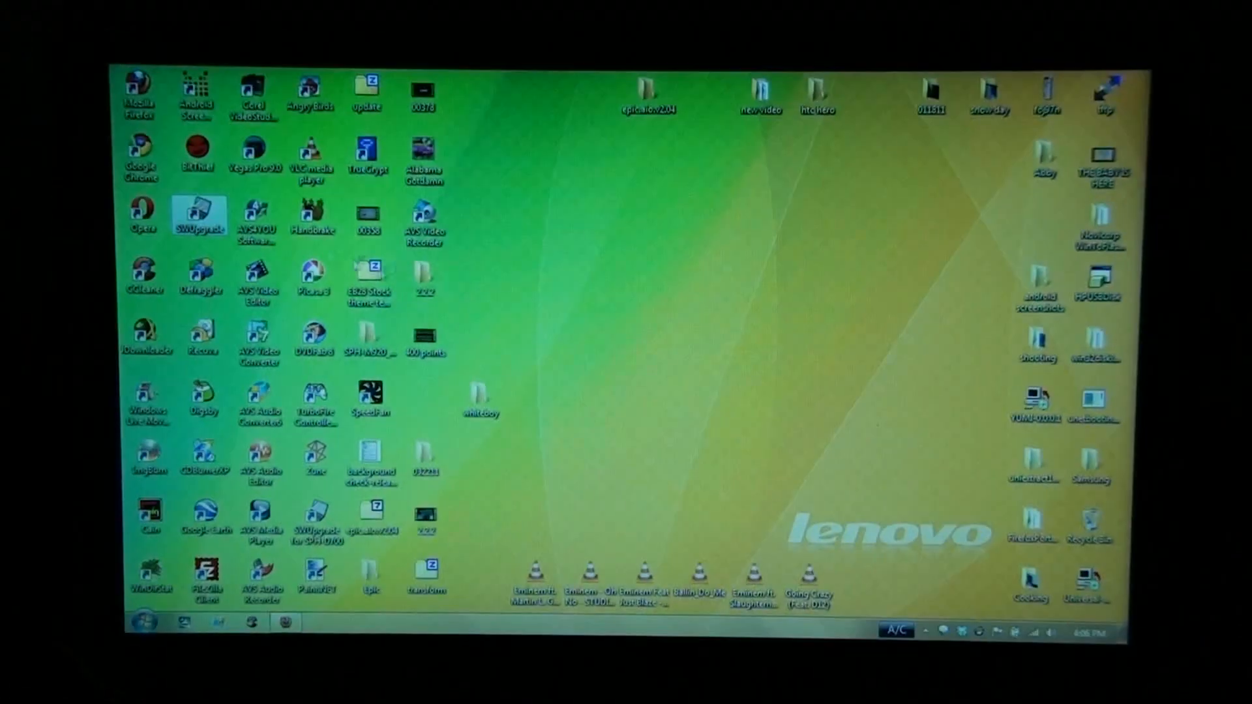
Launch SWUpgrade, accept the license and pass the battery and download-mode key instructions.
{"action": "double_click", "coordinate": [199, 215]}
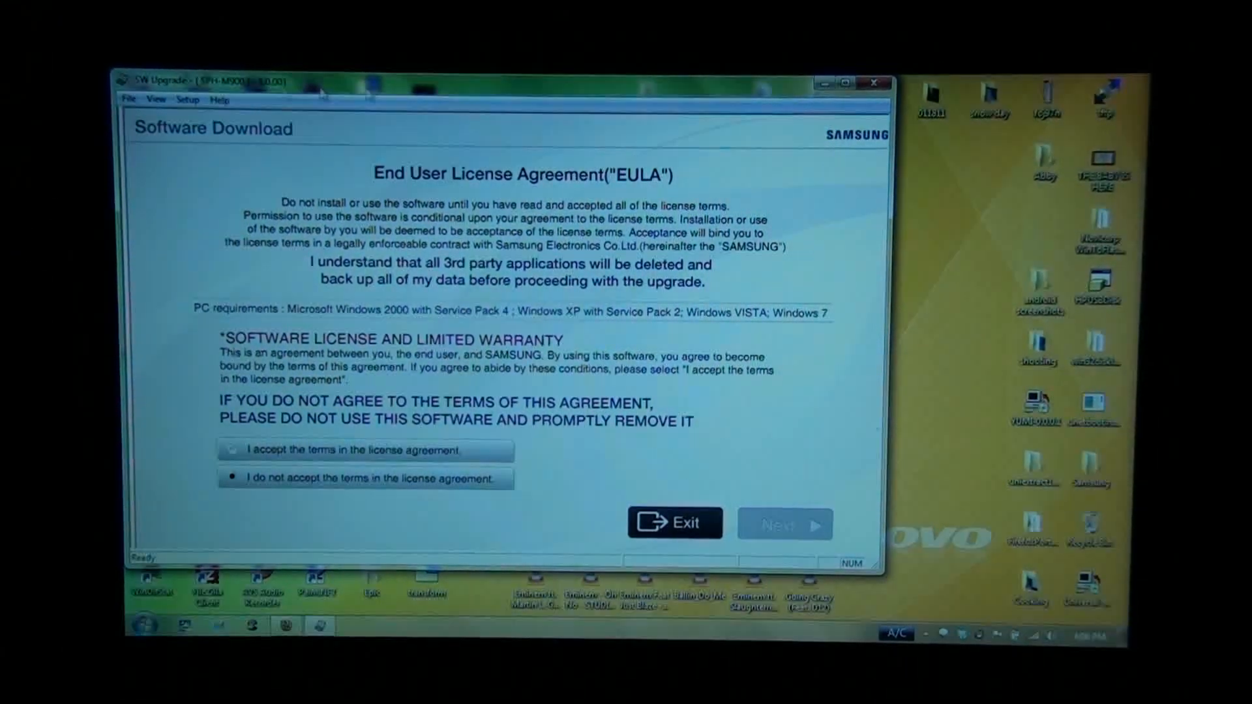
{"action": "left_click", "coordinate": [232, 451]}
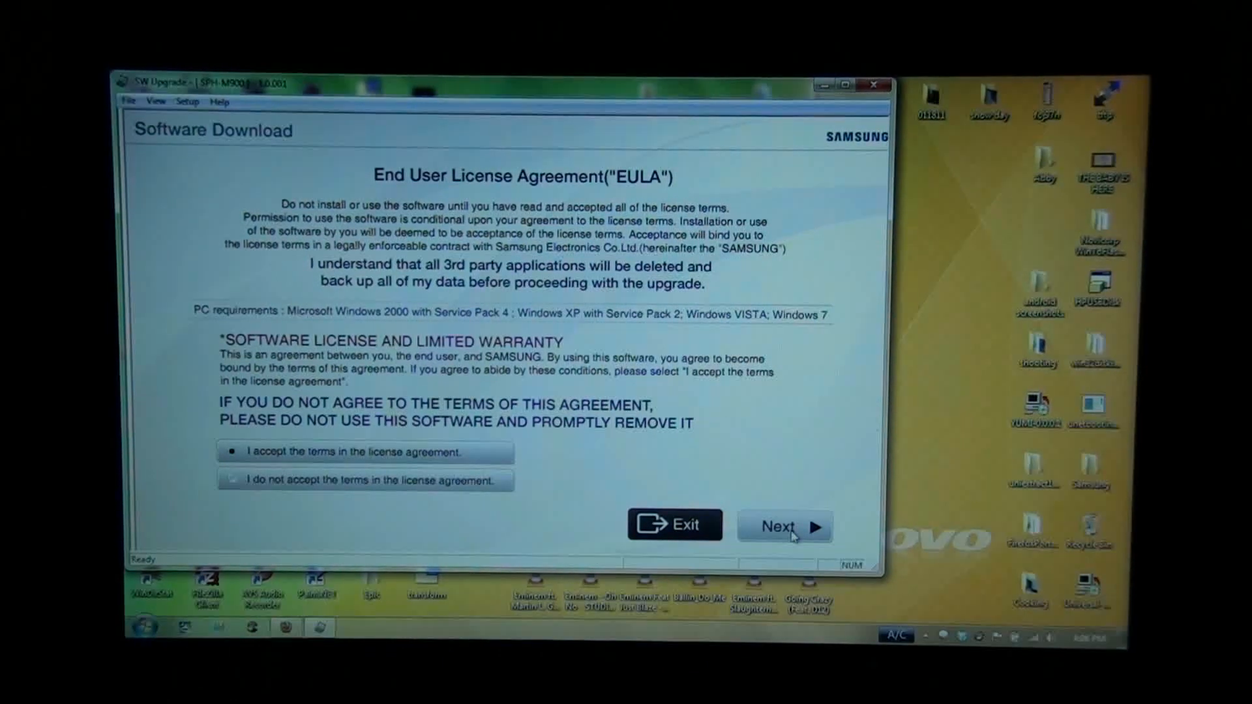
{"action": "left_click", "coordinate": [783, 526]}
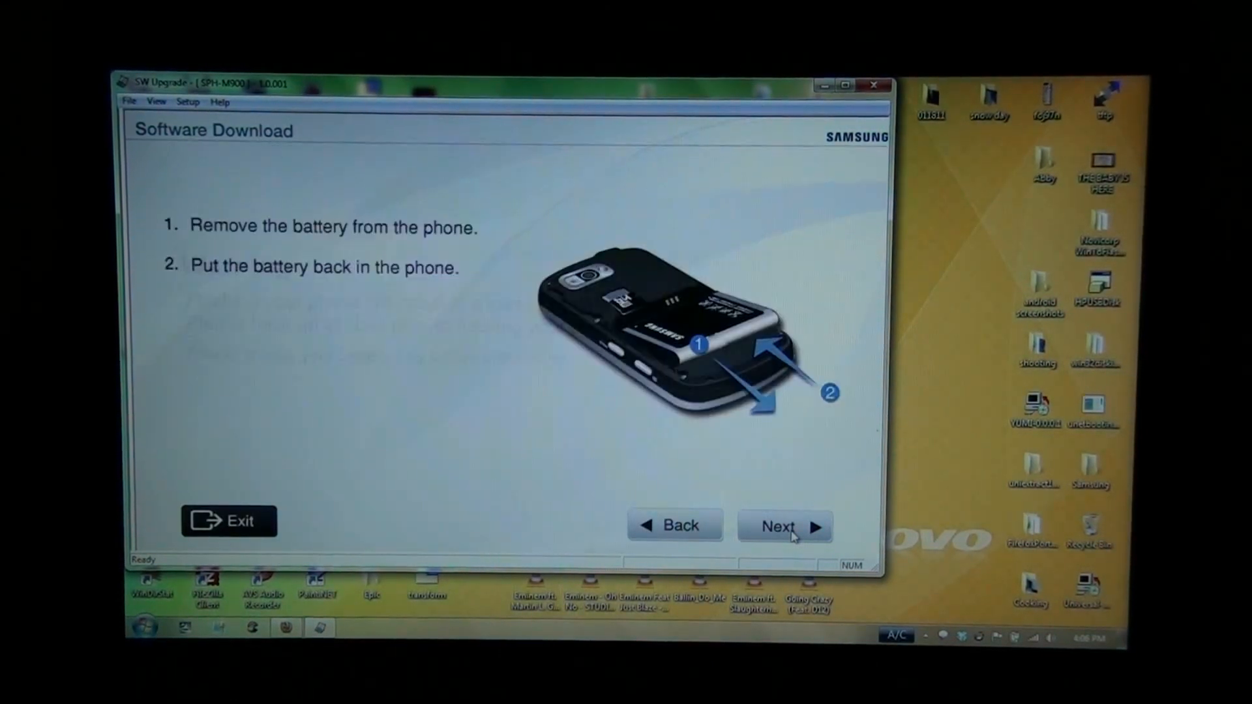
{"action": "left_click", "coordinate": [784, 525]}
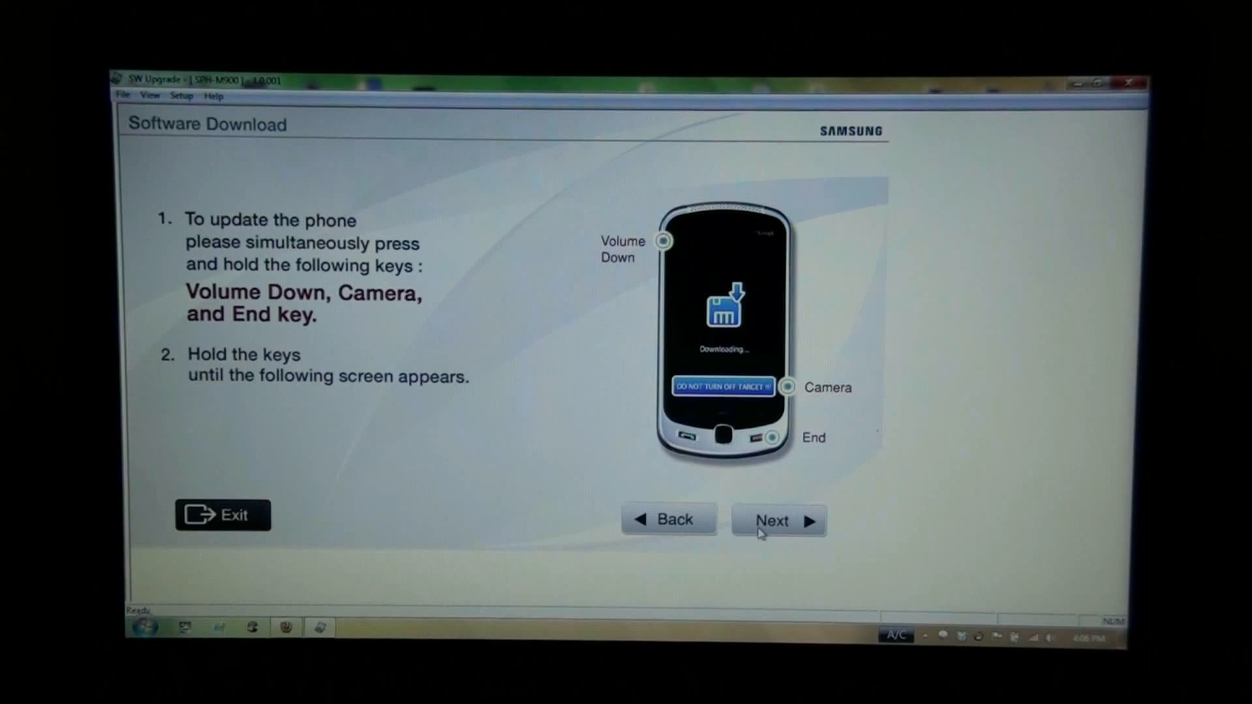
{"action": "left_click", "coordinate": [774, 520]}
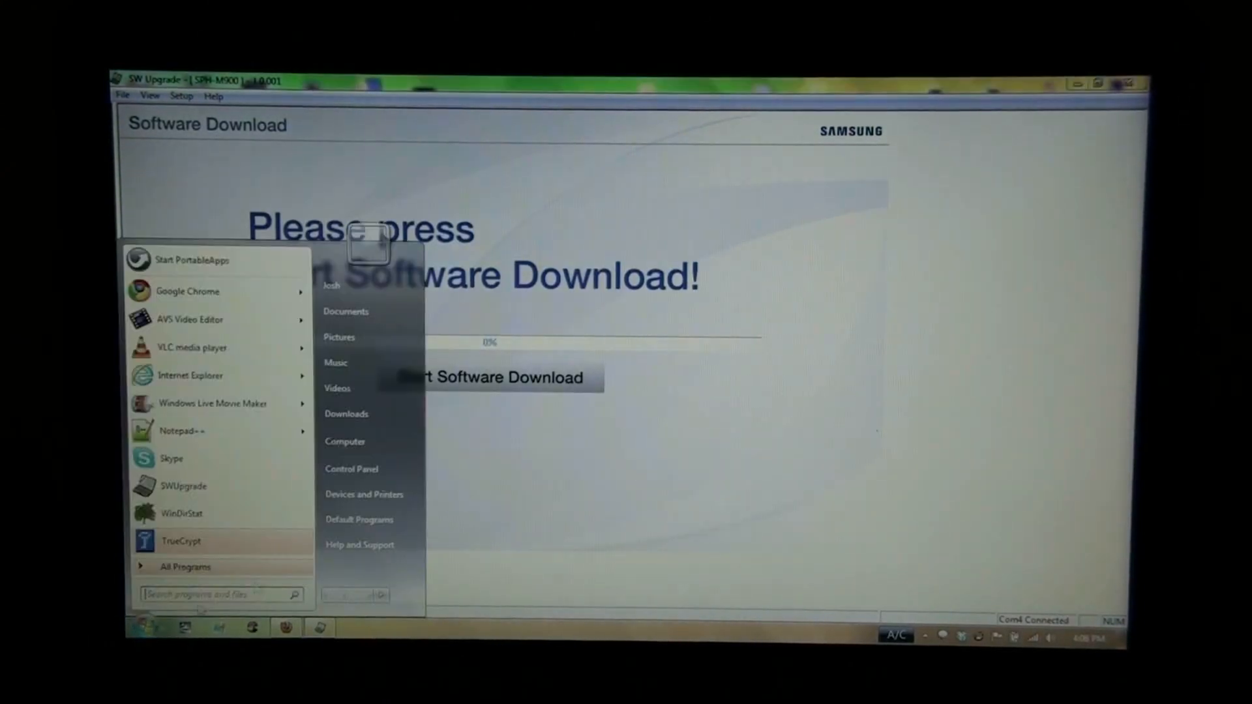
Browse the computer's drives into the Transform folder of phone files.
{"action": "left_click", "coordinate": [344, 442]}
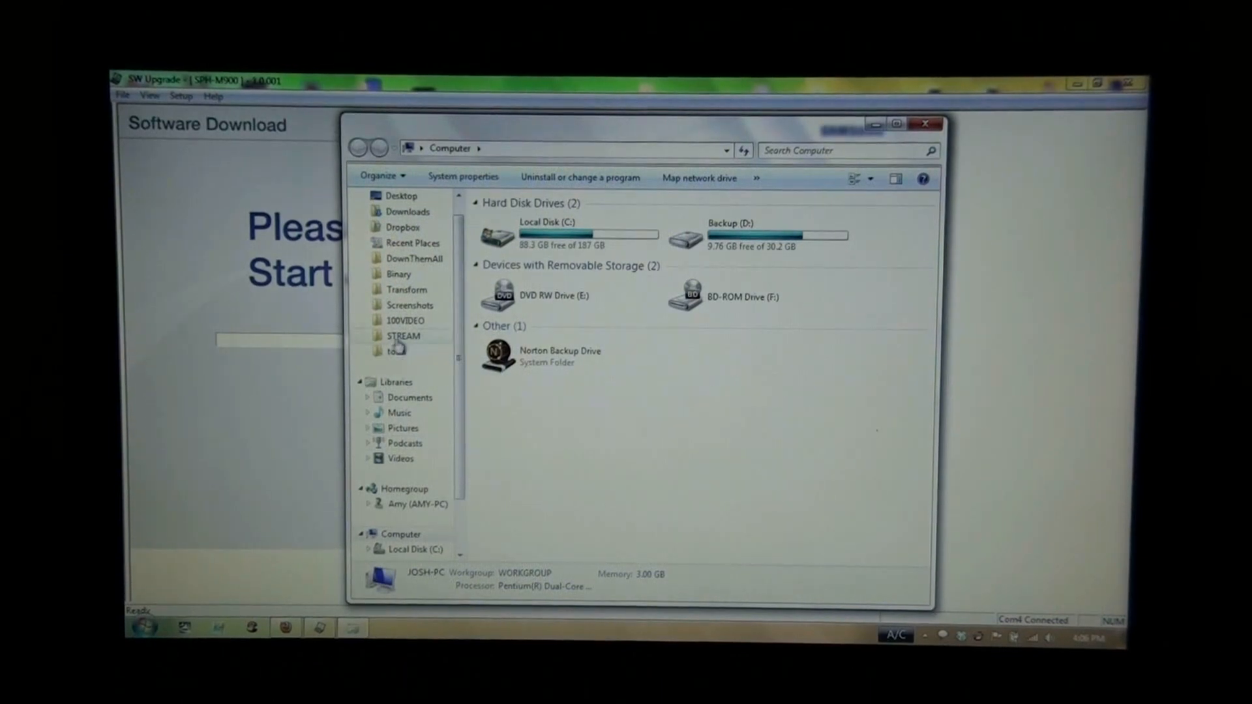
{"action": "double_click", "coordinate": [406, 289]}
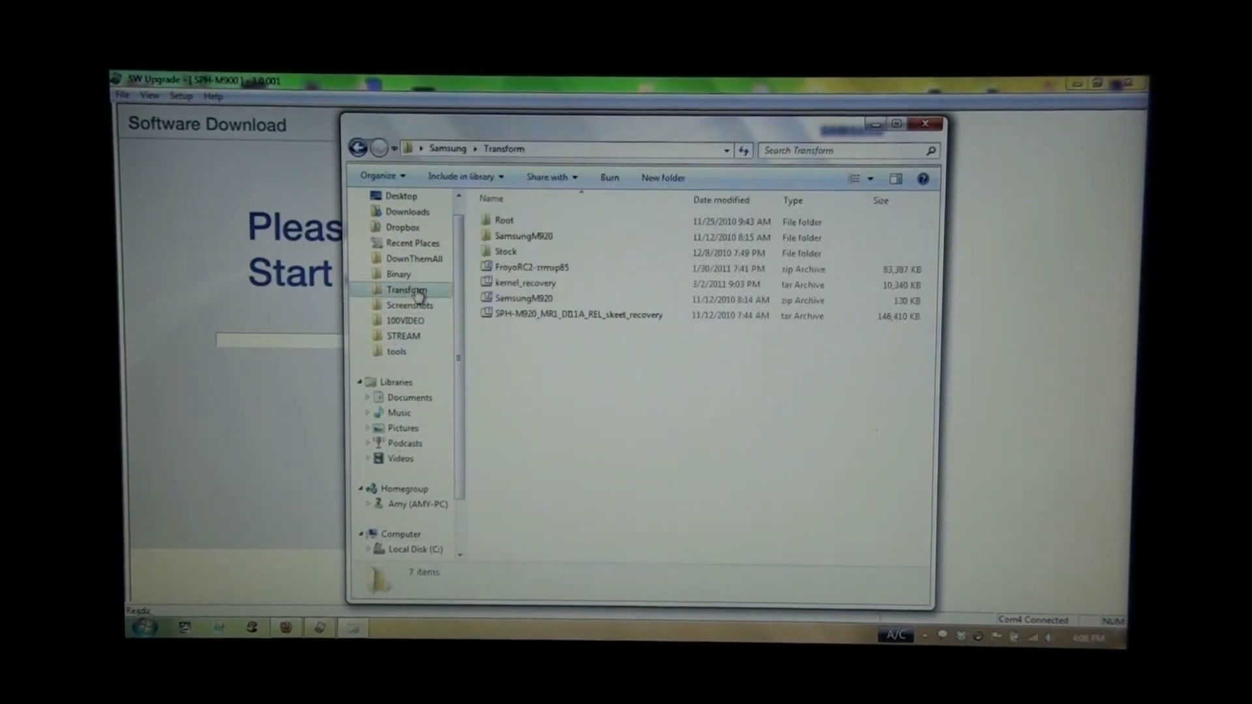
{"action": "left_click", "coordinate": [398, 274]}
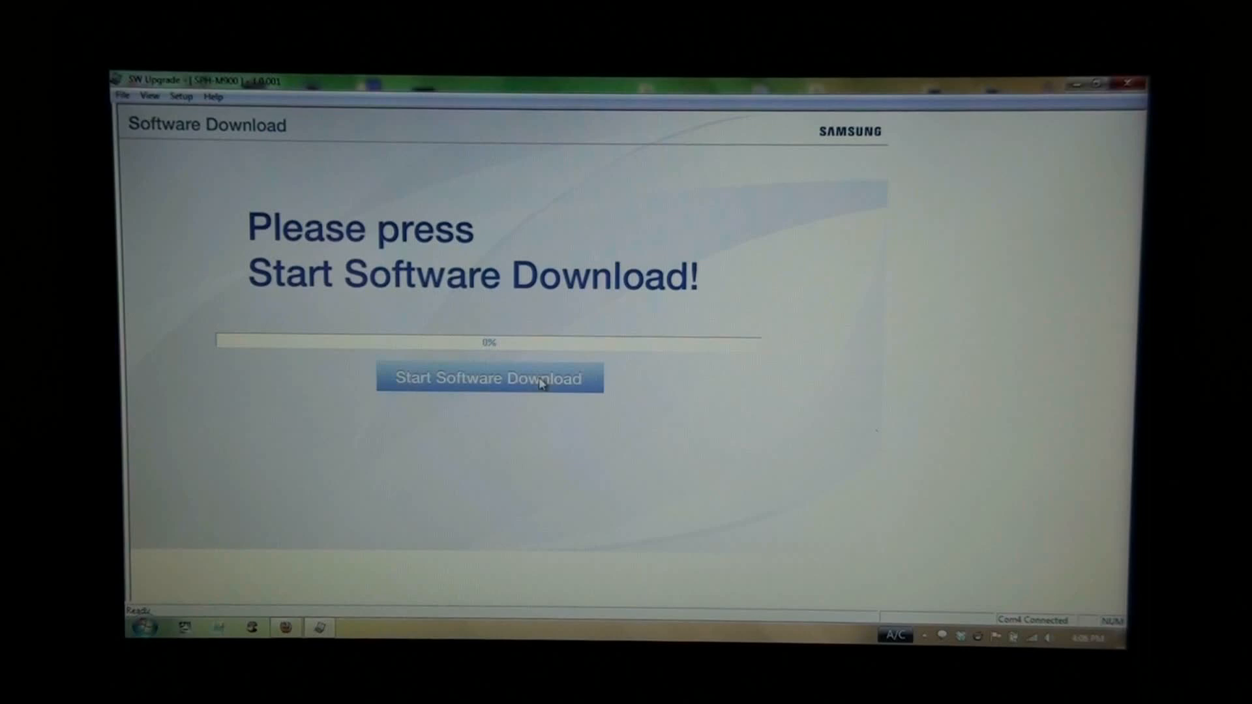
{"action": "left_click", "coordinate": [489, 378]}
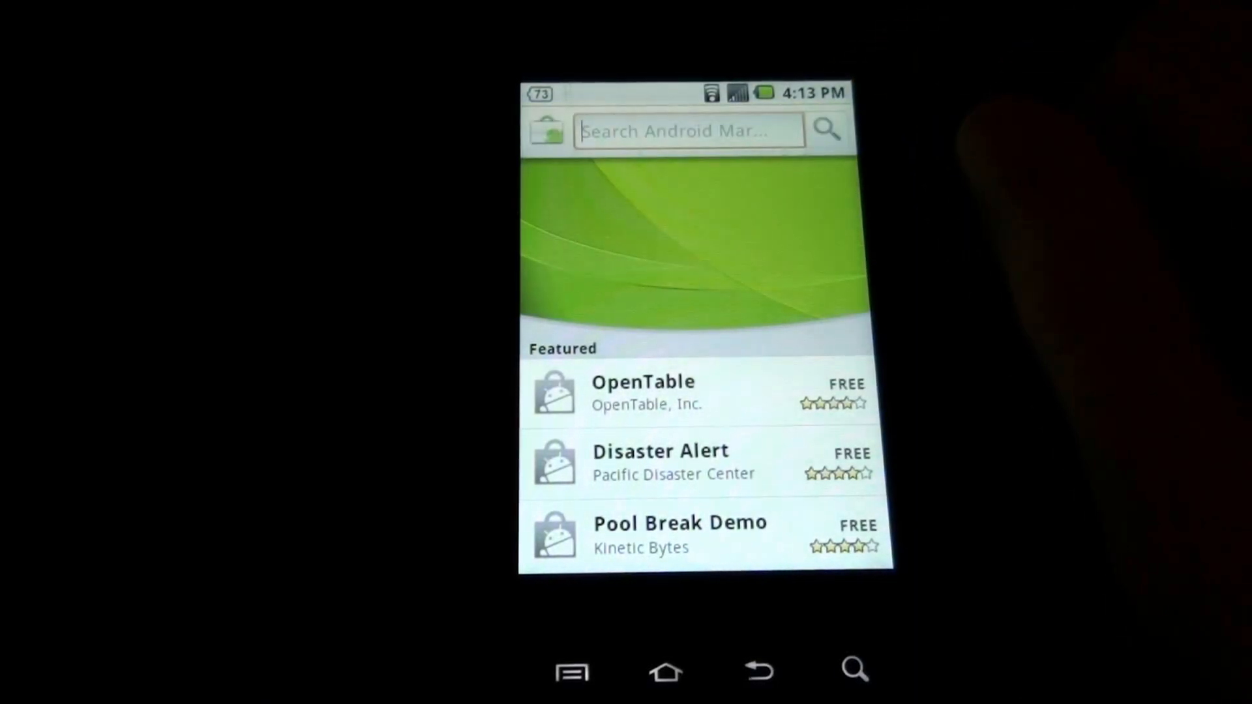
Search Android Market for 'tita' and choose the 'titanium backup' suggestion.
{"action": "type", "text": "tita"}
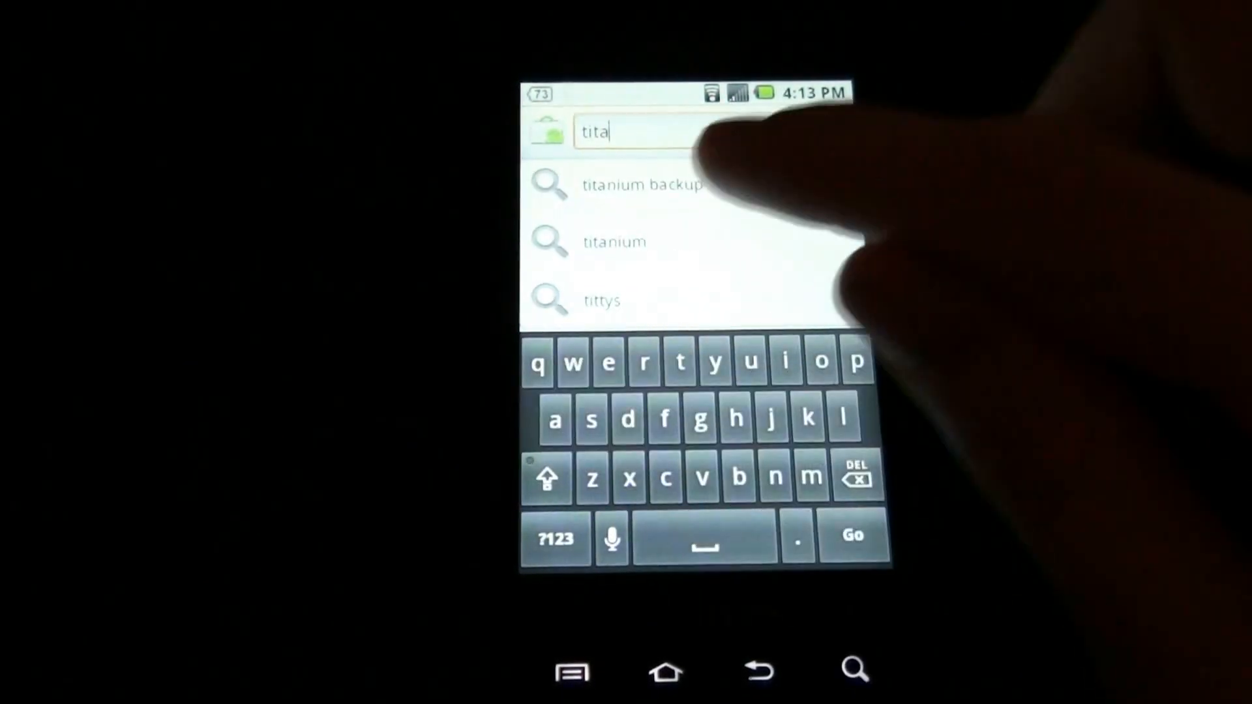
{"action": "left_click", "coordinate": [642, 184]}
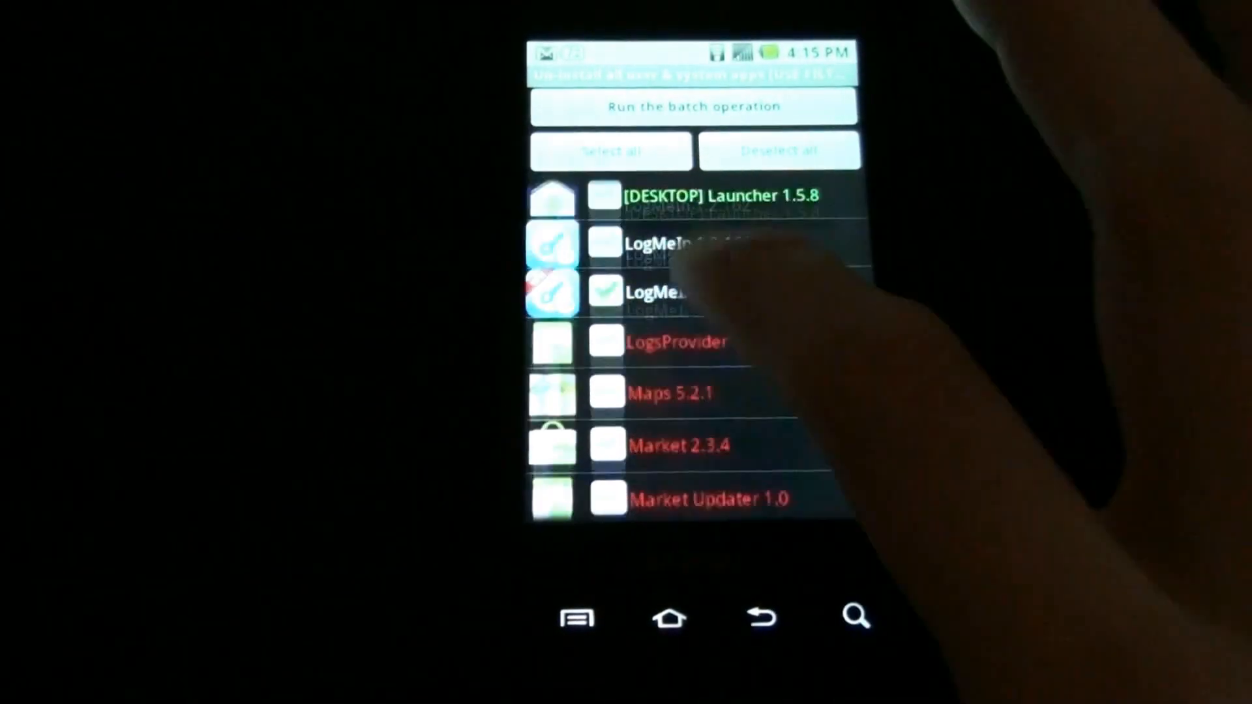
Scroll through the Titanium Backup batch restore list of backed-up apps.
{"action": "scroll", "scroll_direction": "down", "scroll_amount": 3}
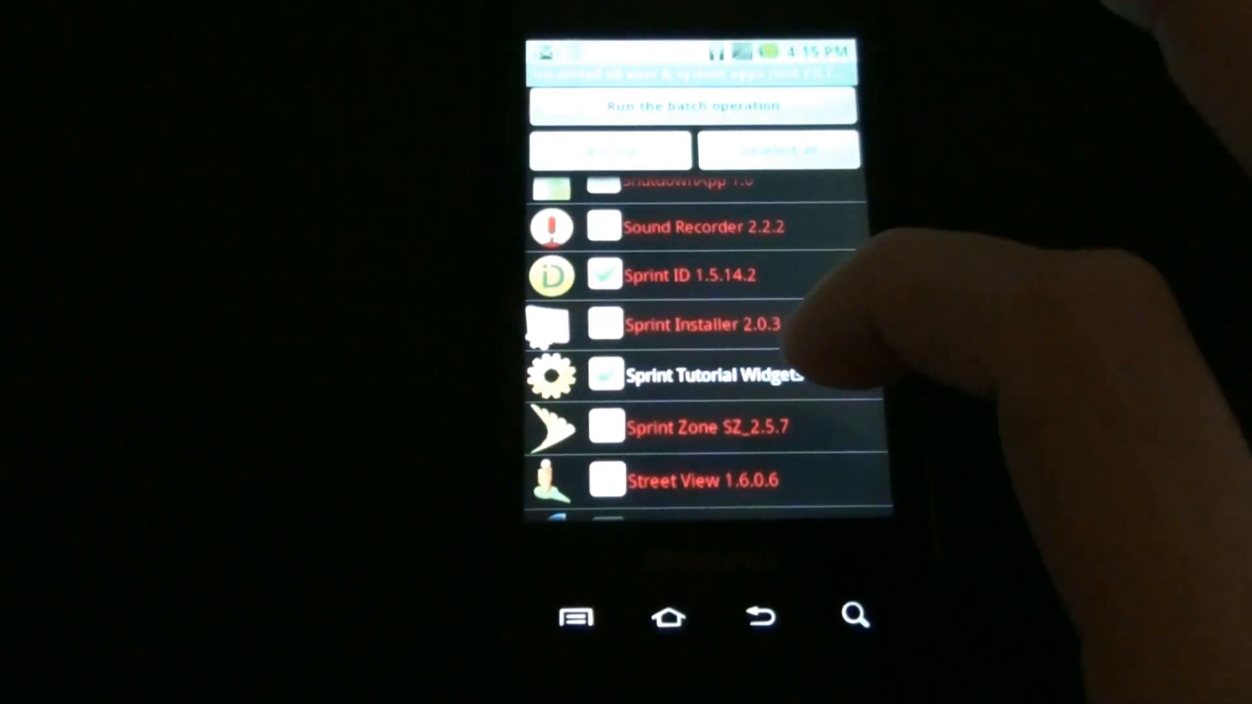
{"action": "scroll", "scroll_direction": "down", "scroll_amount": 3}
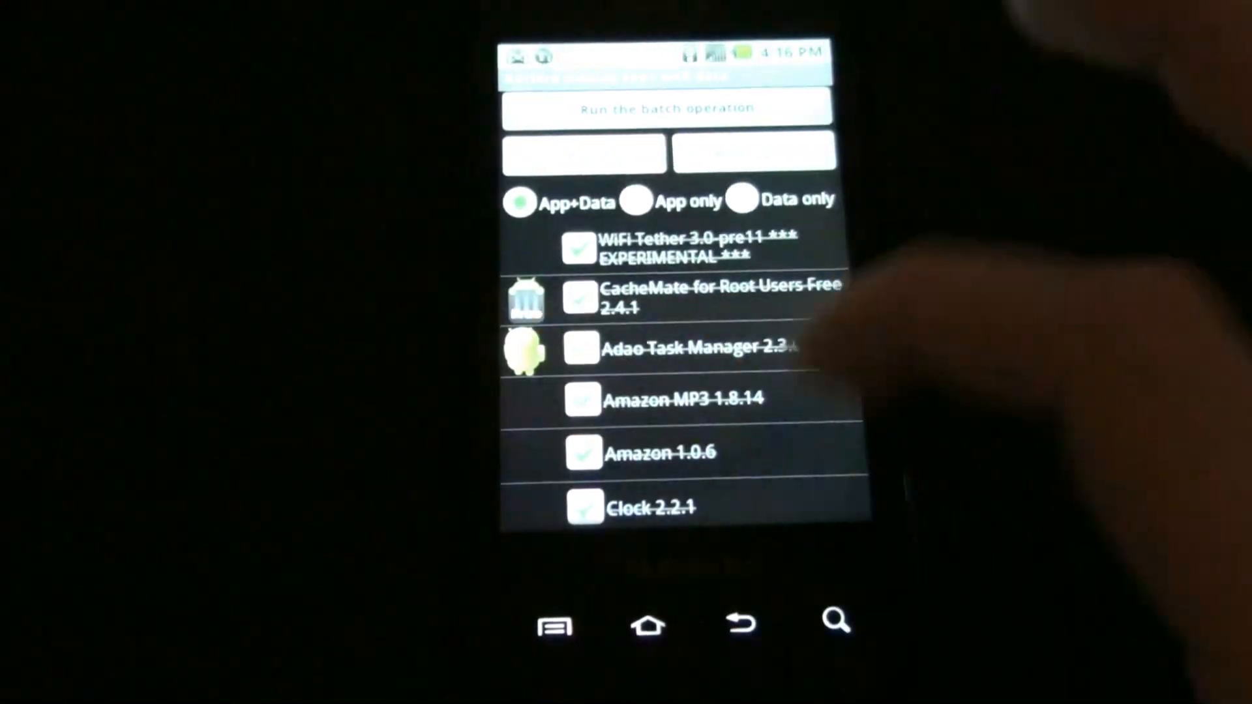
{"action": "scroll", "scroll_direction": "down", "scroll_amount": 3}
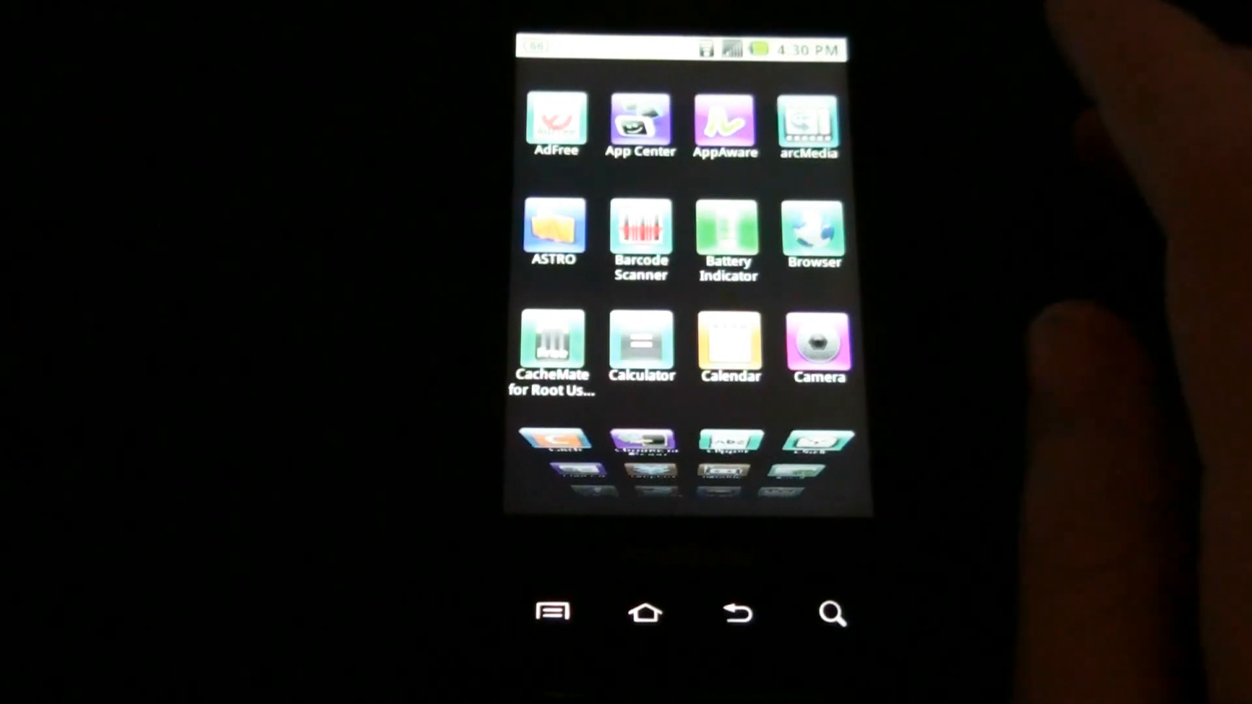
Run AdFree's hostname update, acknowledging the Update Found and Success dialogs.
{"action": "scroll", "scroll_direction": "down", "scroll_amount": 3}
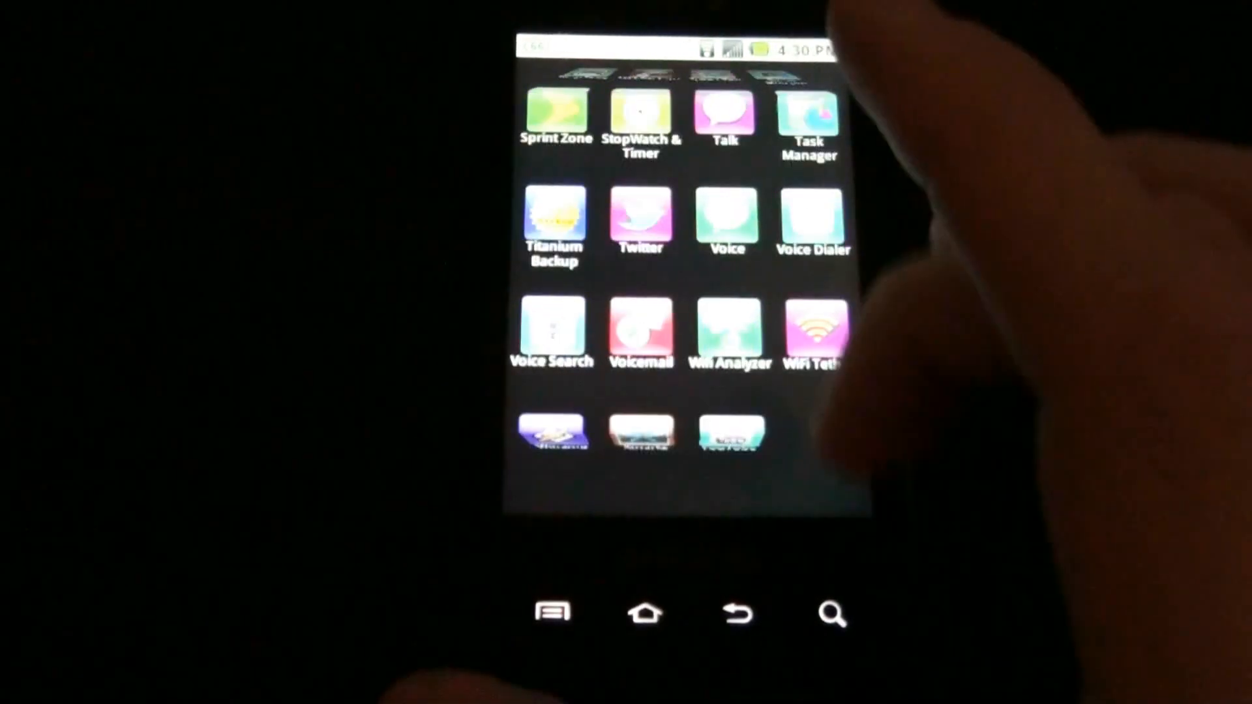
{"action": "scroll", "scroll_direction": "down", "scroll_amount": 3}
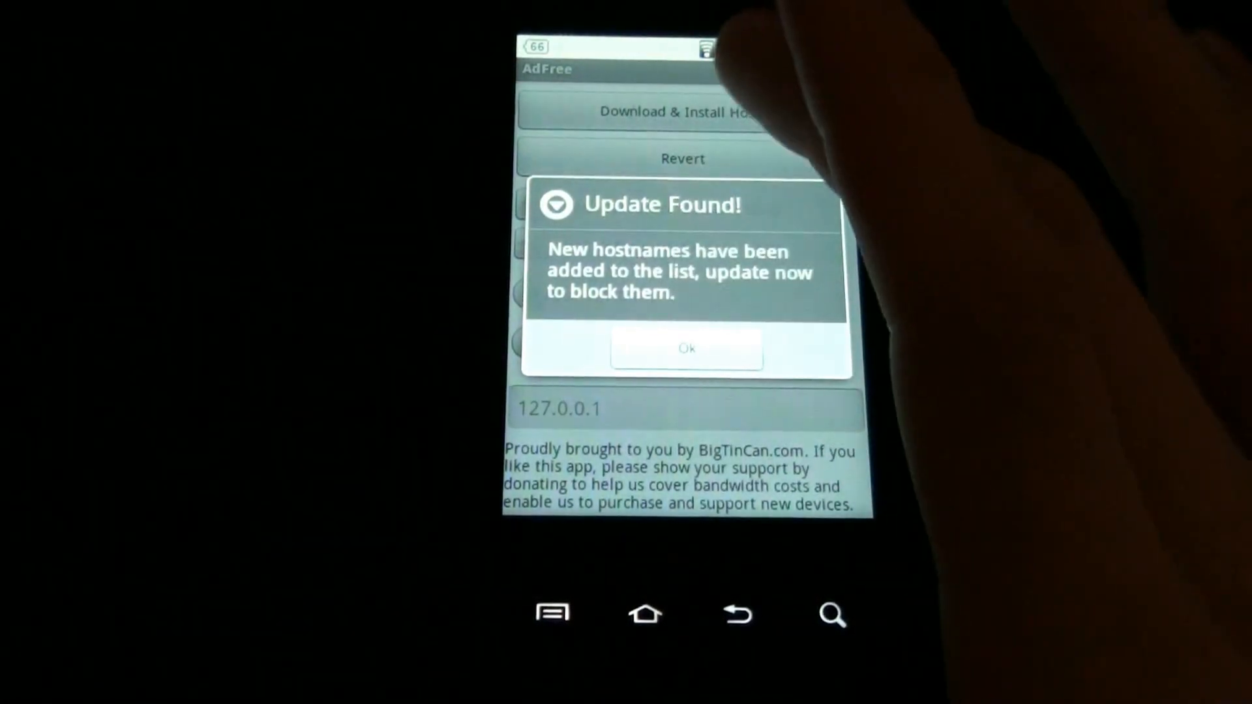
{"action": "left_click", "coordinate": [684, 348]}
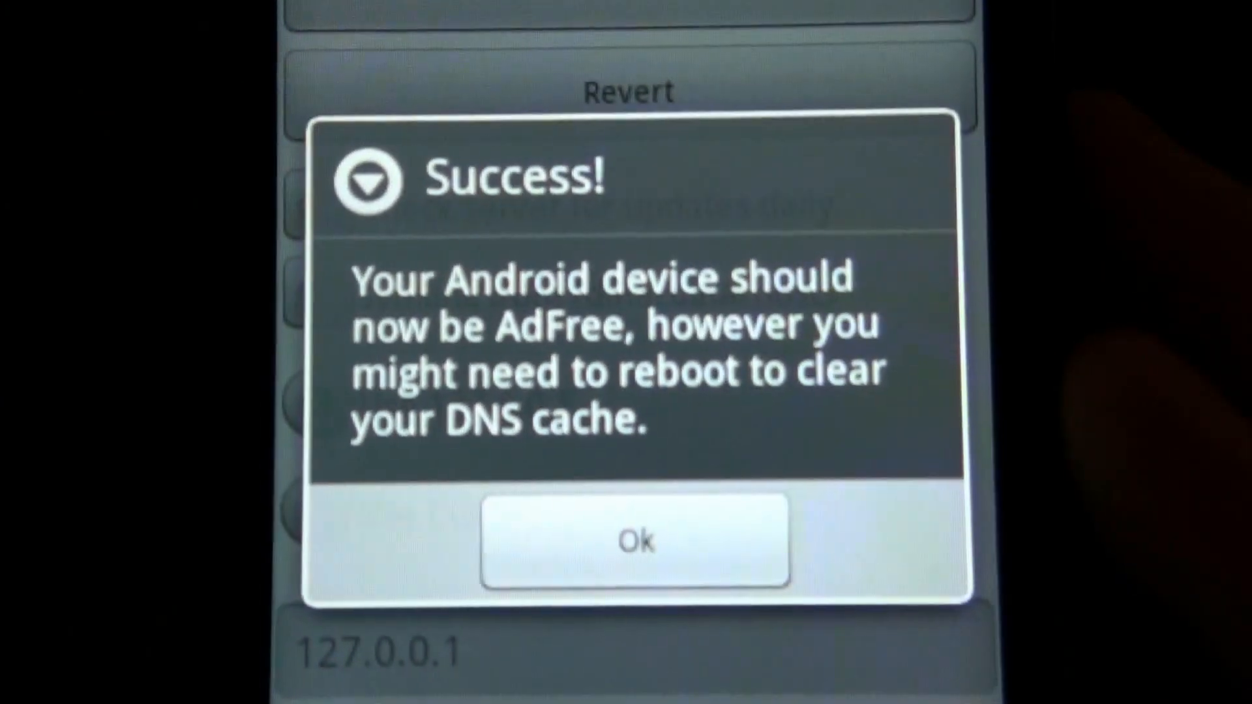
{"action": "left_click", "coordinate": [635, 541]}
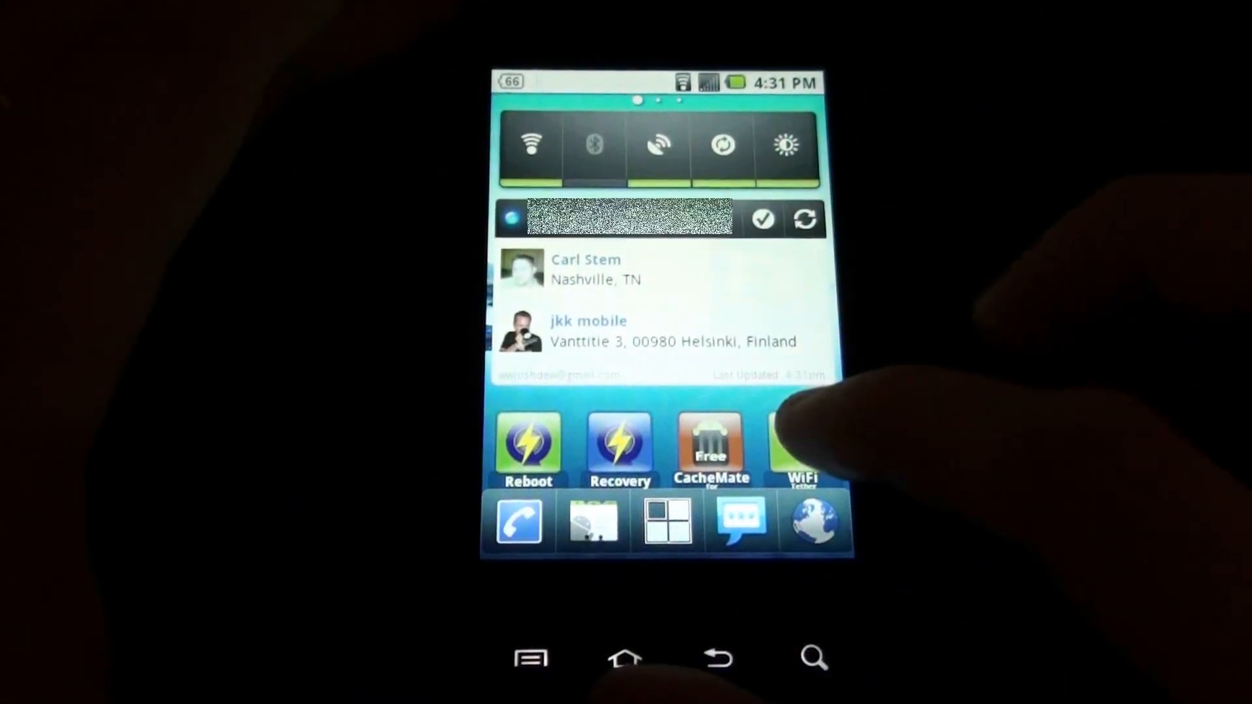
Launch WiFi Tether from the home screen and start sharing the connection over Wi-Fi.
{"action": "left_click", "coordinate": [805, 448]}
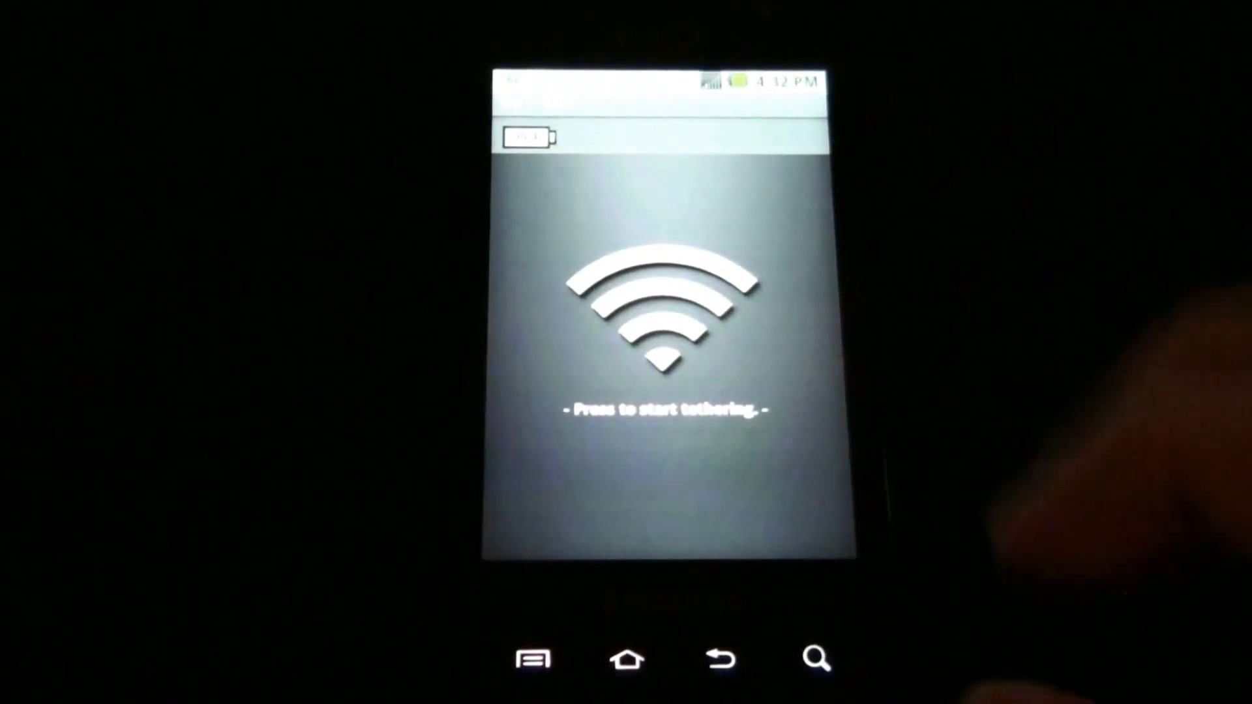
{"action": "left_click", "coordinate": [662, 320]}
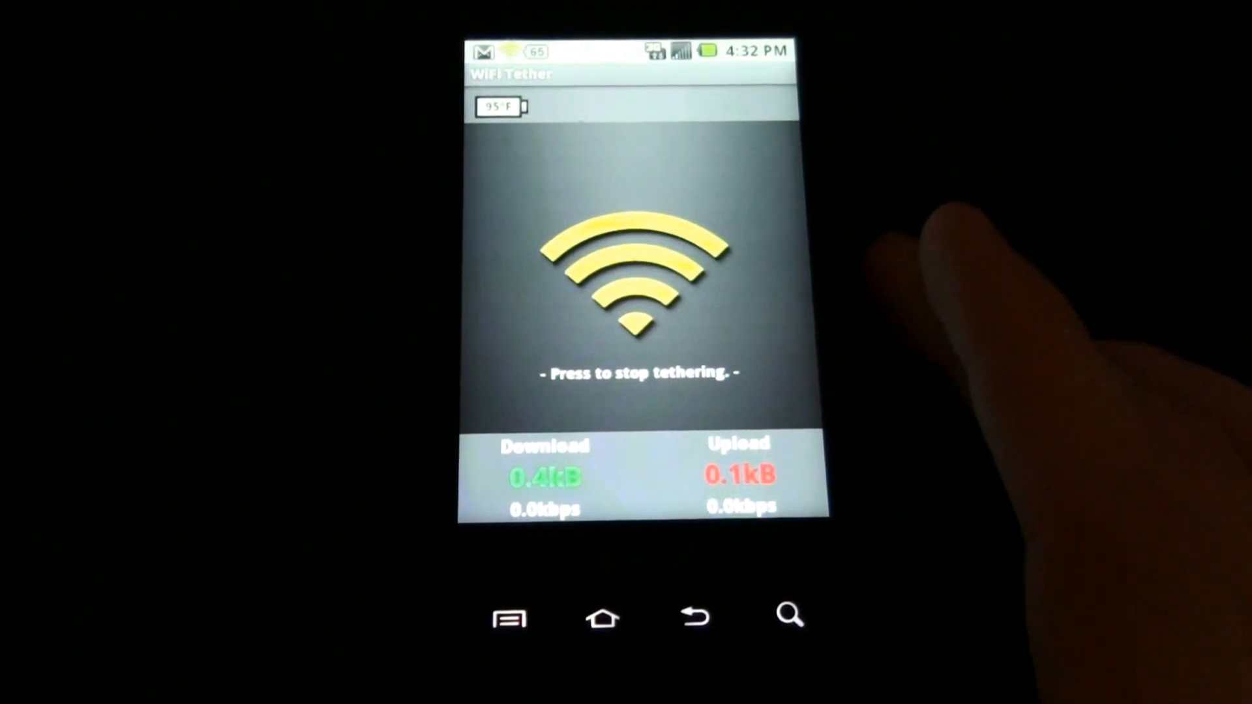
{"action": "mouse_move", "coordinate": [941, 263]}
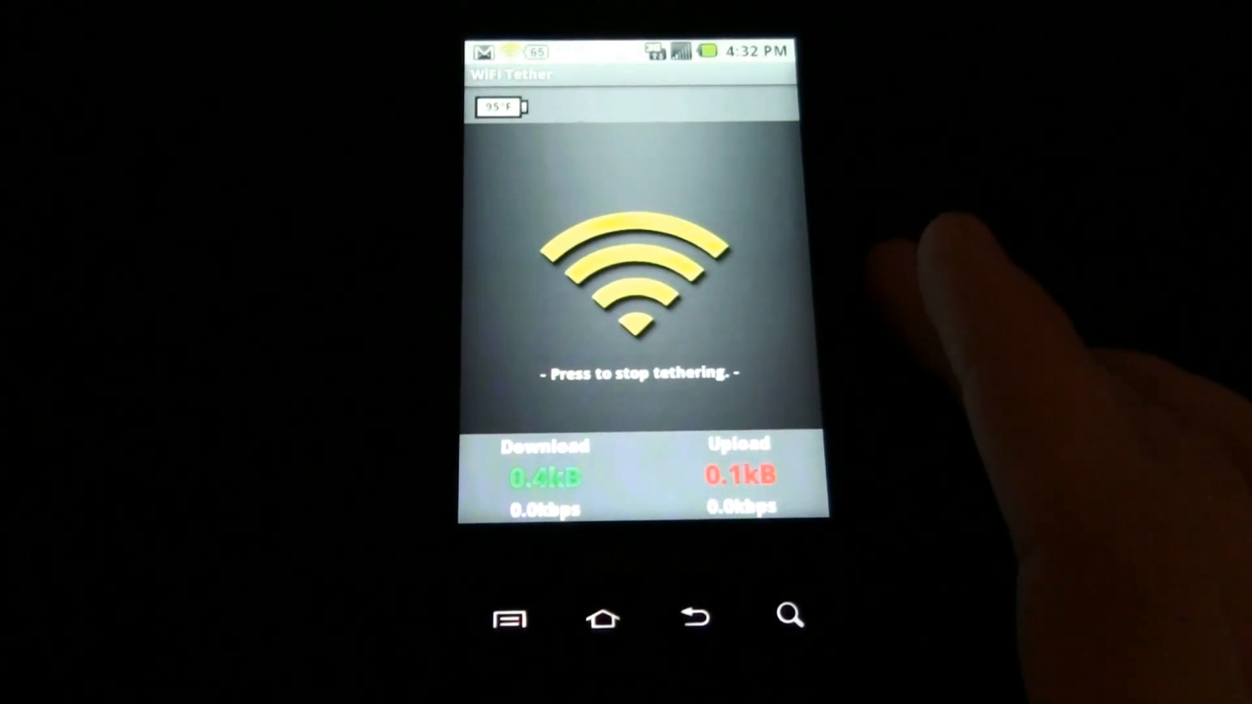